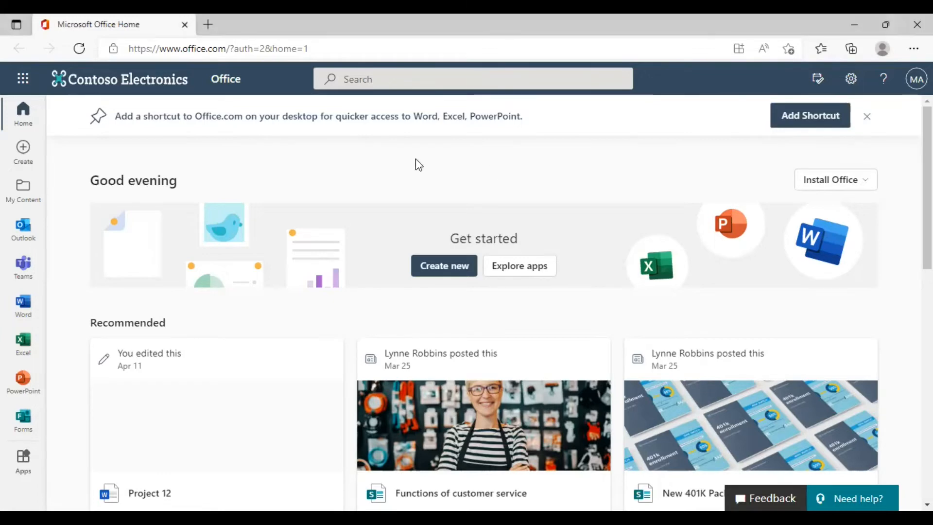
{"action": "mouse_move", "coordinate": [325, 181]}
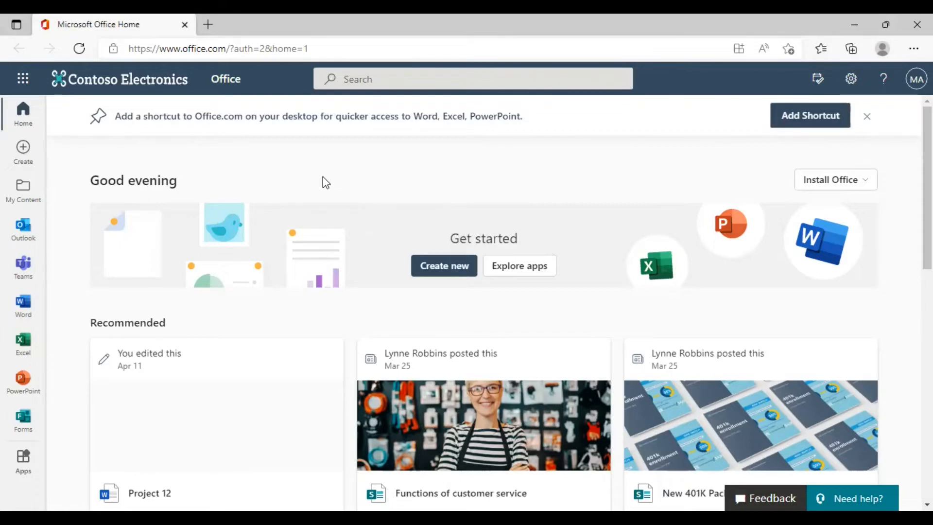
- Launch SharePoint in a new tab from the Microsoft 365 app launcher
{"action": "left_click", "coordinate": [23, 78]}
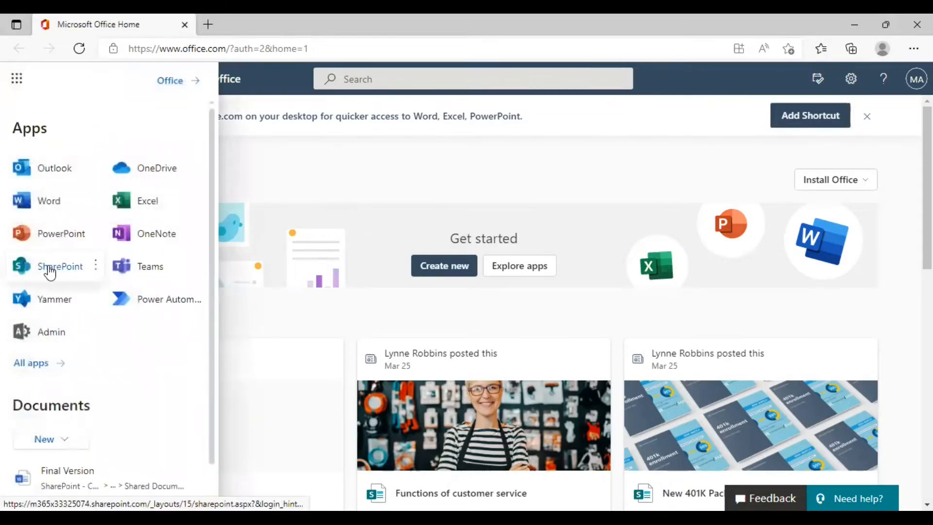
{"action": "left_click", "coordinate": [60, 266]}
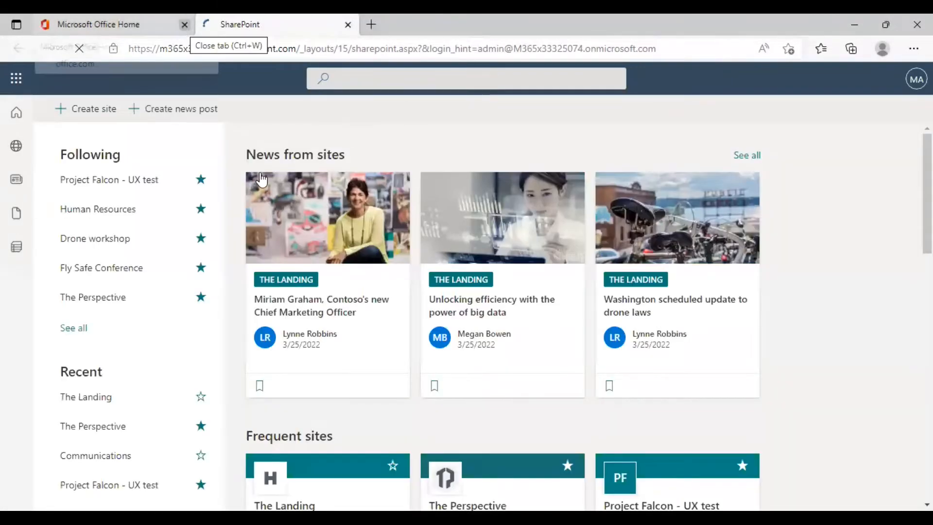
- Close the Office Home tab and launch the Microsoft 365 admin center from SharePoint's app launcher
{"action": "left_click", "coordinate": [183, 24]}
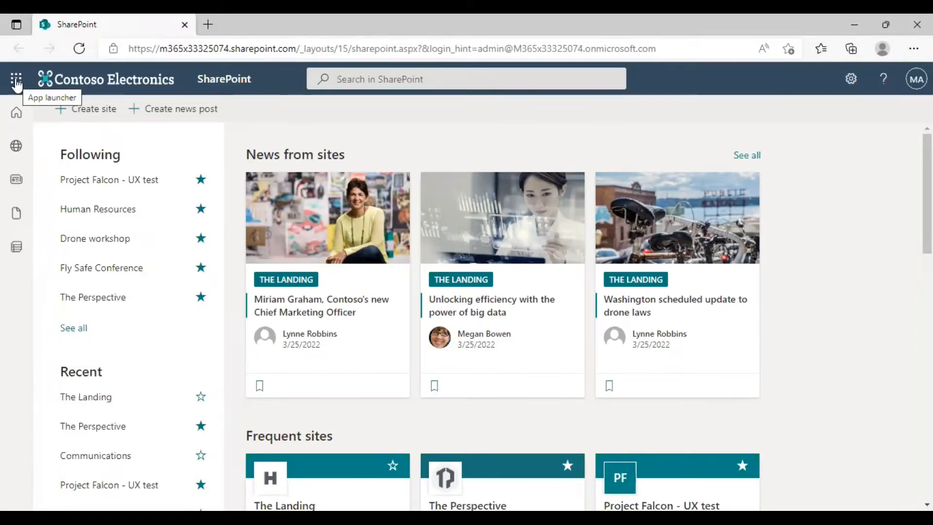
{"action": "left_click", "coordinate": [17, 78]}
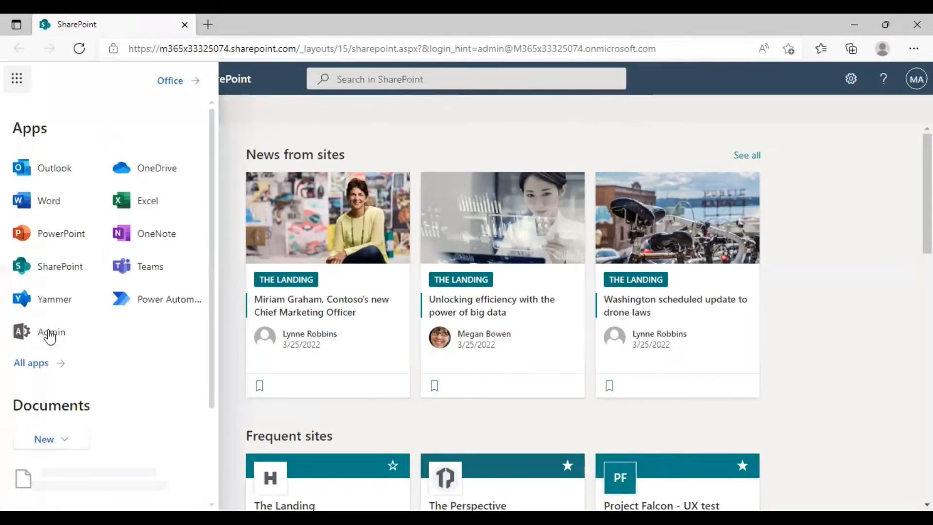
{"action": "left_click", "coordinate": [51, 333]}
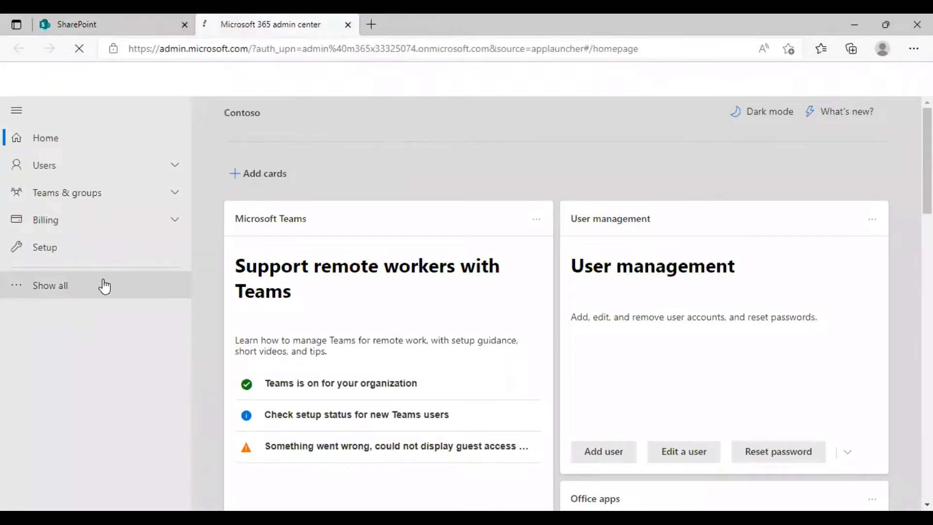
- Expand the full navigation and launch the SharePoint admin center under Admin centers
{"action": "left_click", "coordinate": [50, 284]}
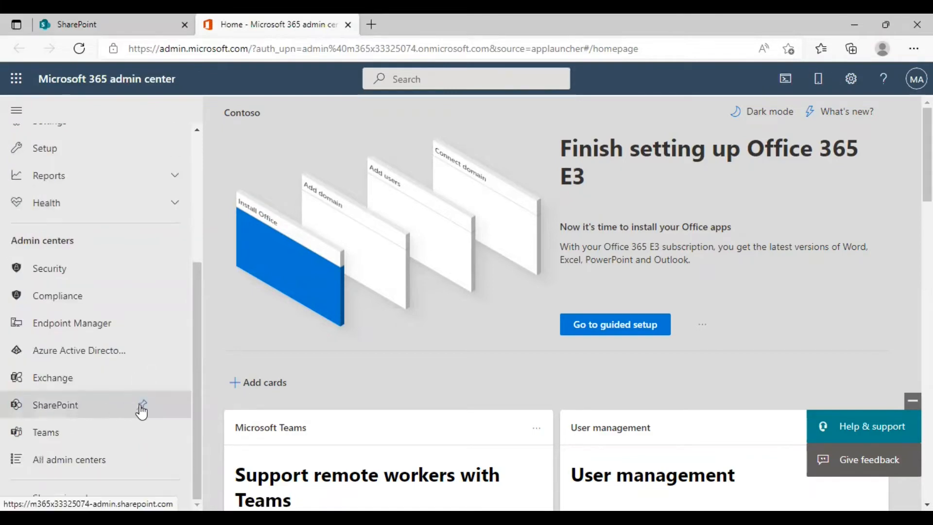
{"action": "mouse_move", "coordinate": [142, 408]}
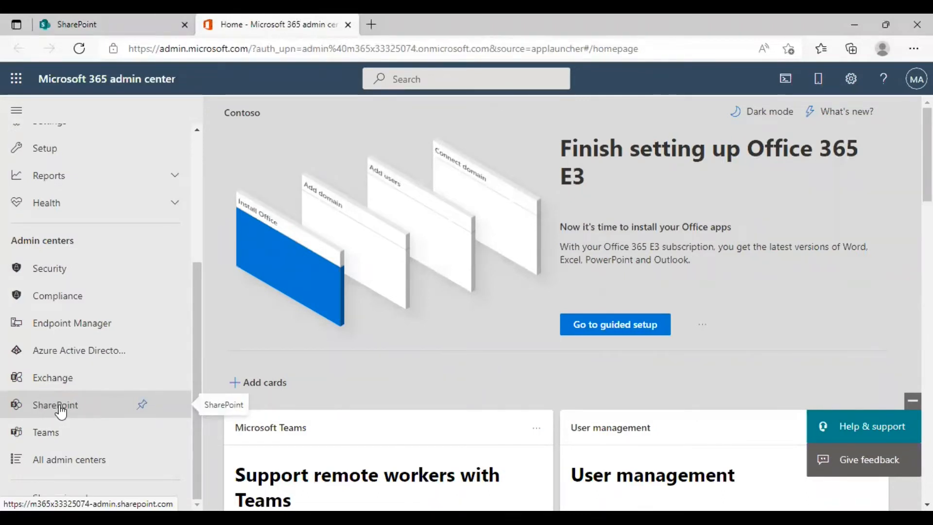
{"action": "left_click", "coordinate": [55, 404]}
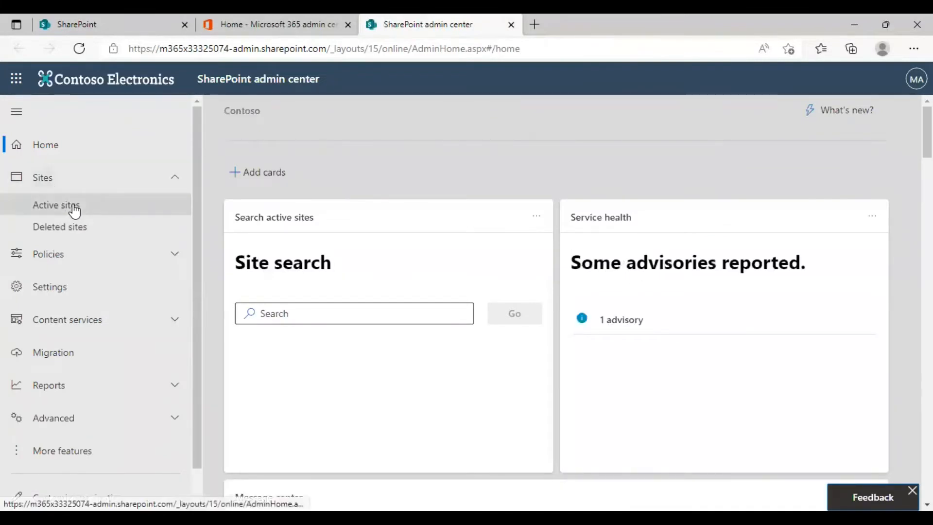
- Show Active sites and sort the list by URL from A to Z so The Landing is first
{"action": "left_click", "coordinate": [56, 205]}
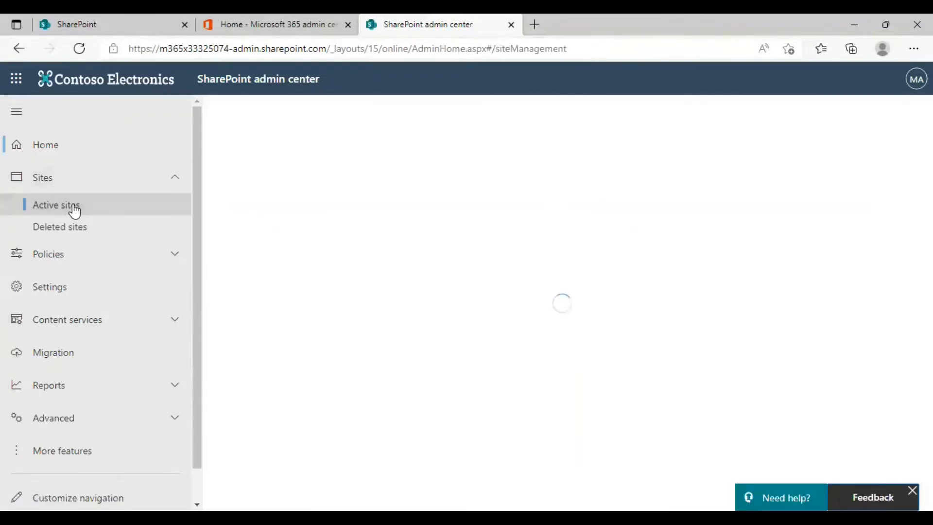
{"action": "left_click", "coordinate": [56, 205]}
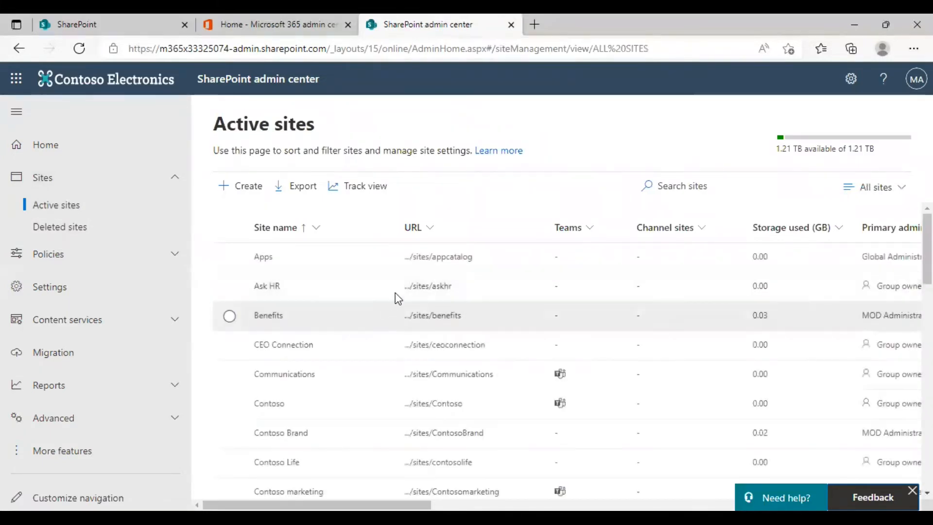
{"action": "scroll", "scroll_direction": "down", "scroll_amount": 3}
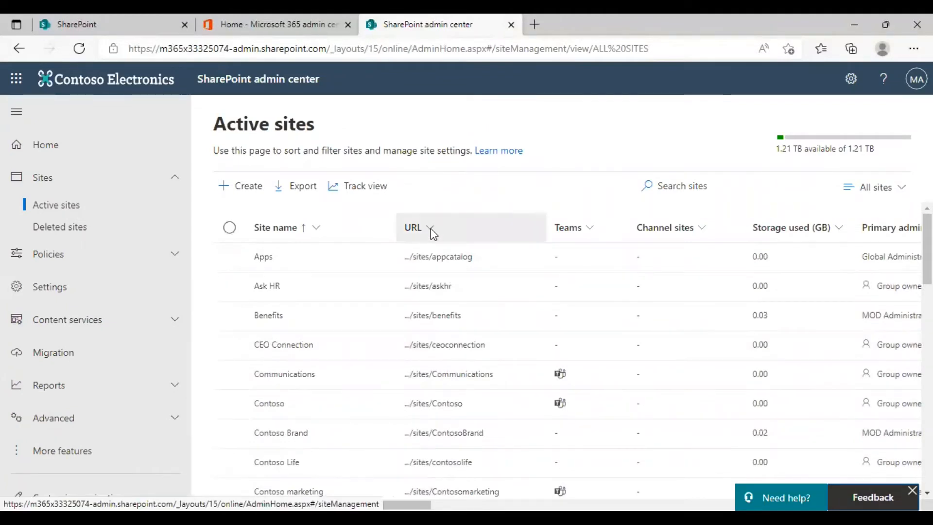
{"action": "left_click", "coordinate": [430, 228]}
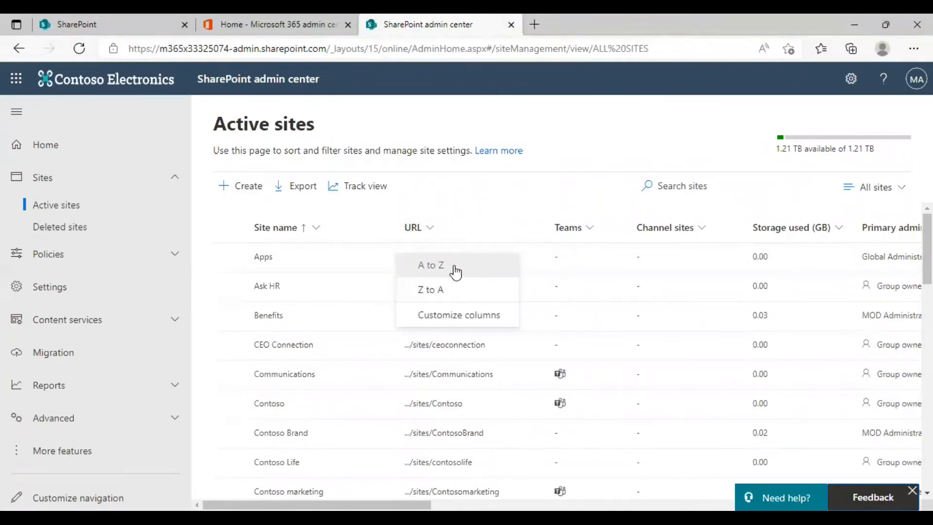
{"action": "left_click", "coordinate": [430, 264]}
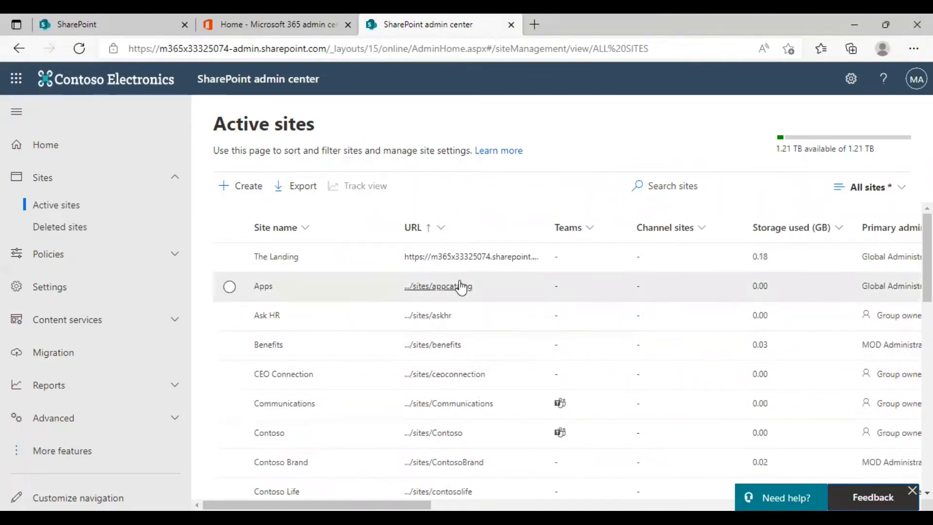
{"action": "mouse_move", "coordinate": [275, 256]}
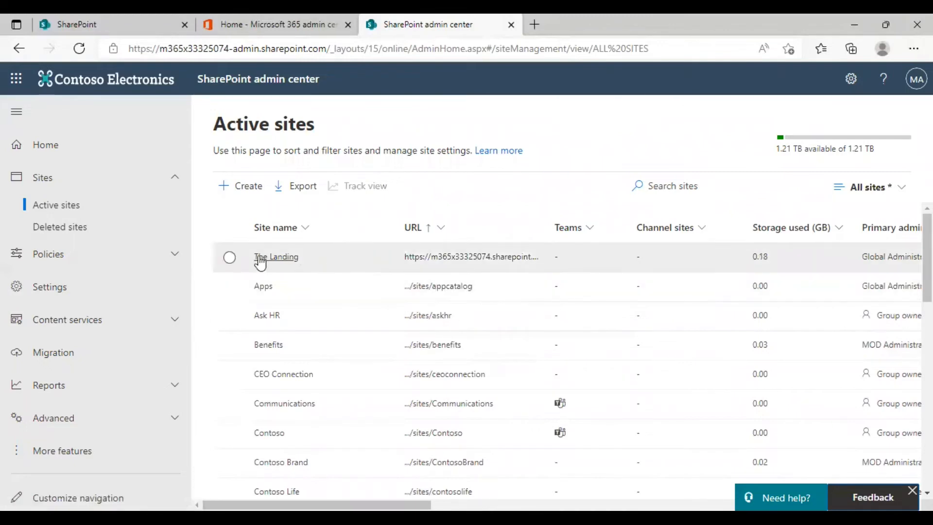
{"action": "mouse_move", "coordinate": [526, 274]}
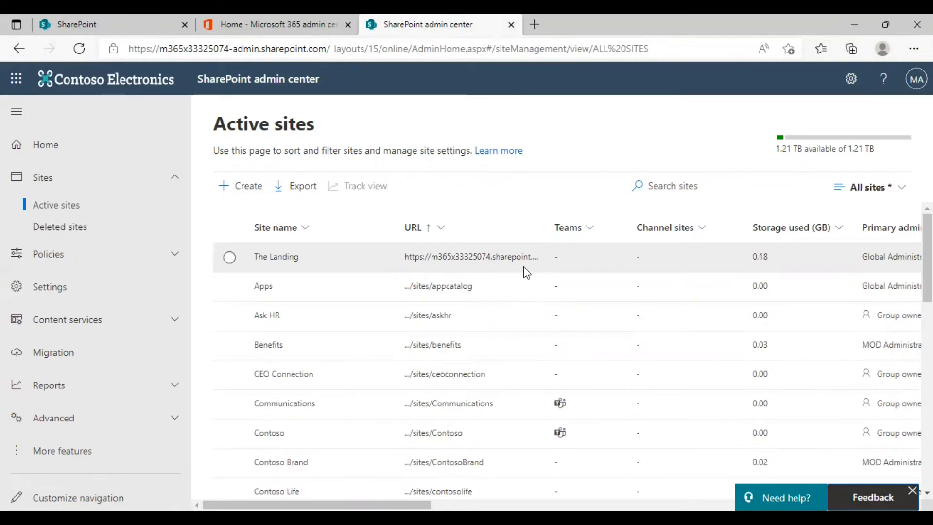
{"action": "mouse_move", "coordinate": [513, 269]}
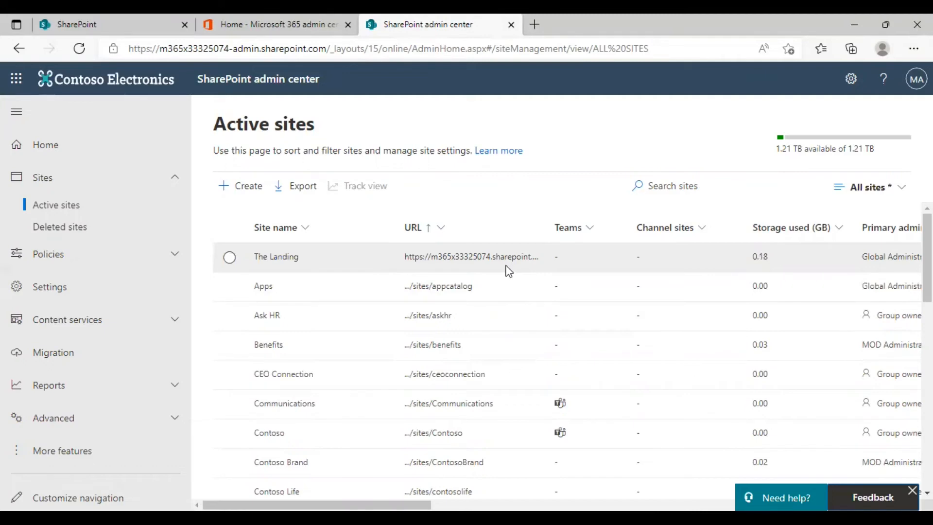
{"action": "mouse_move", "coordinate": [485, 274]}
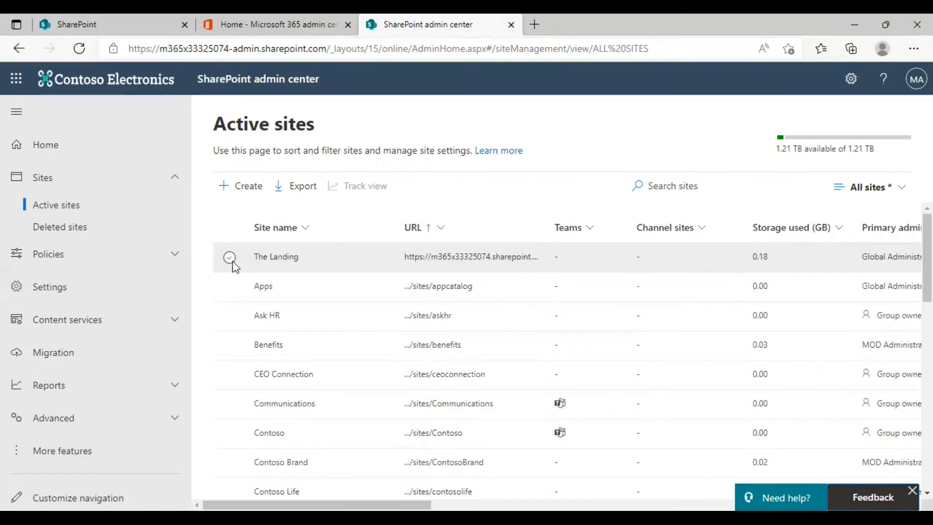
- Select The Landing root site and start Replace site from its More actions menu
{"action": "left_click", "coordinate": [229, 256]}
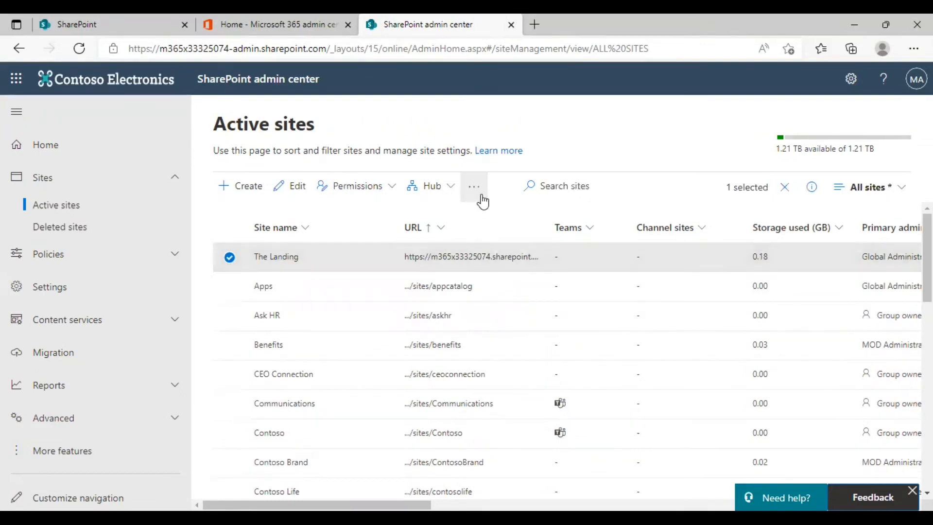
{"action": "mouse_move", "coordinate": [474, 186]}
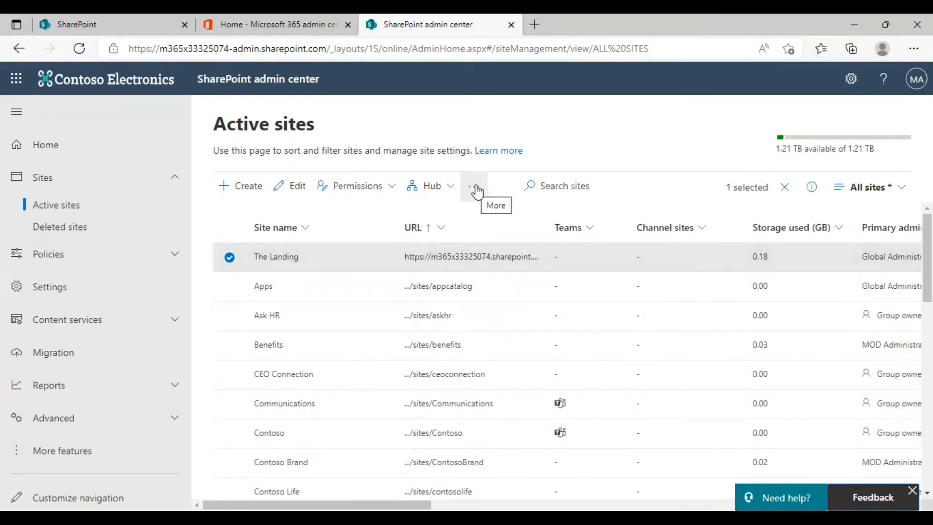
{"action": "left_click", "coordinate": [473, 186]}
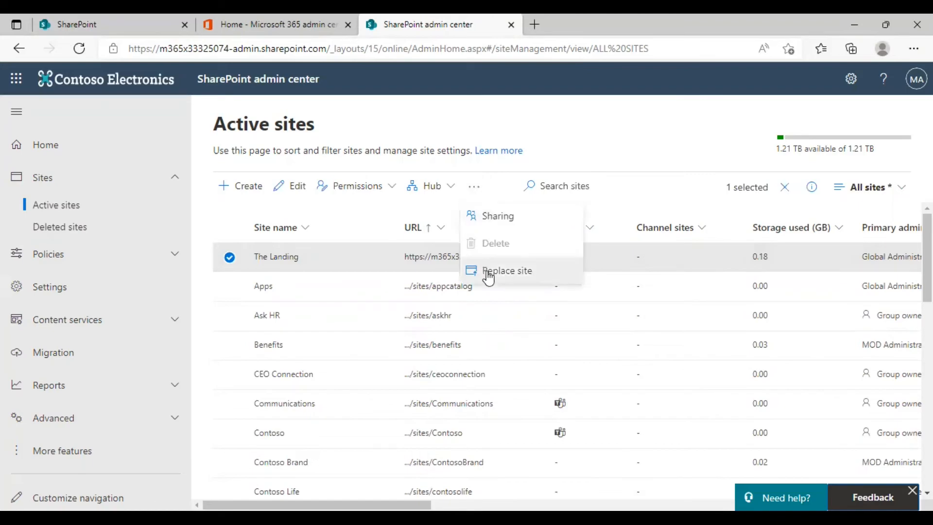
{"action": "left_click", "coordinate": [507, 270]}
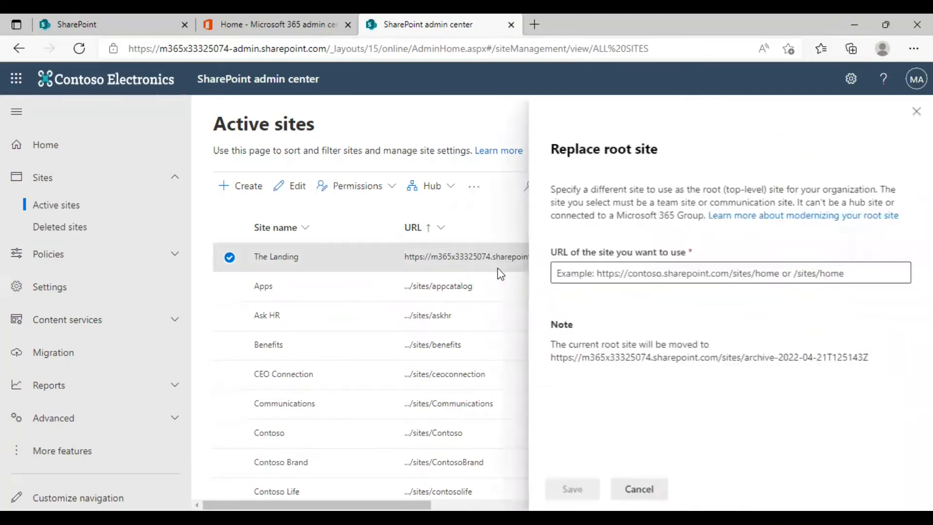
- Leave the replacement URL empty, dismiss the panel and return to the Microsoft 365 admin center tab
{"action": "left_click", "coordinate": [729, 273]}
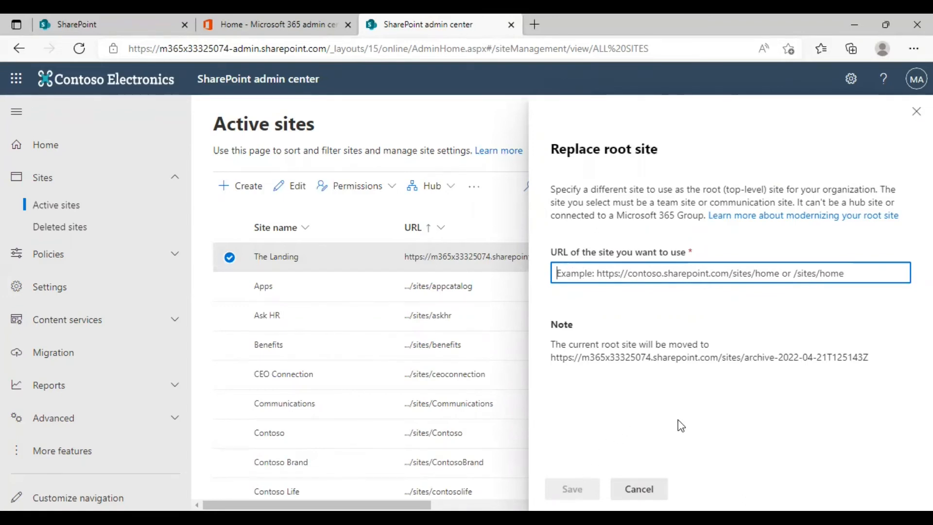
{"action": "mouse_move", "coordinate": [638, 489]}
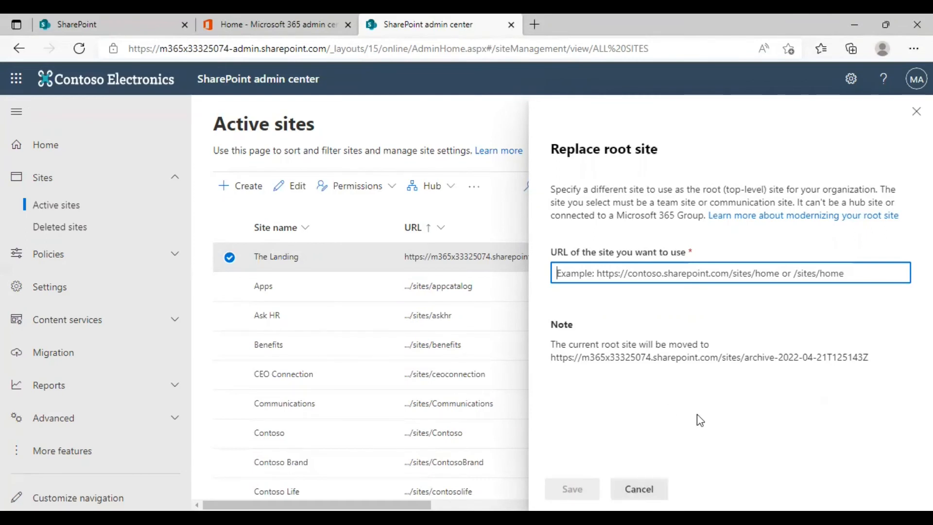
{"action": "left_click", "coordinate": [730, 273]}
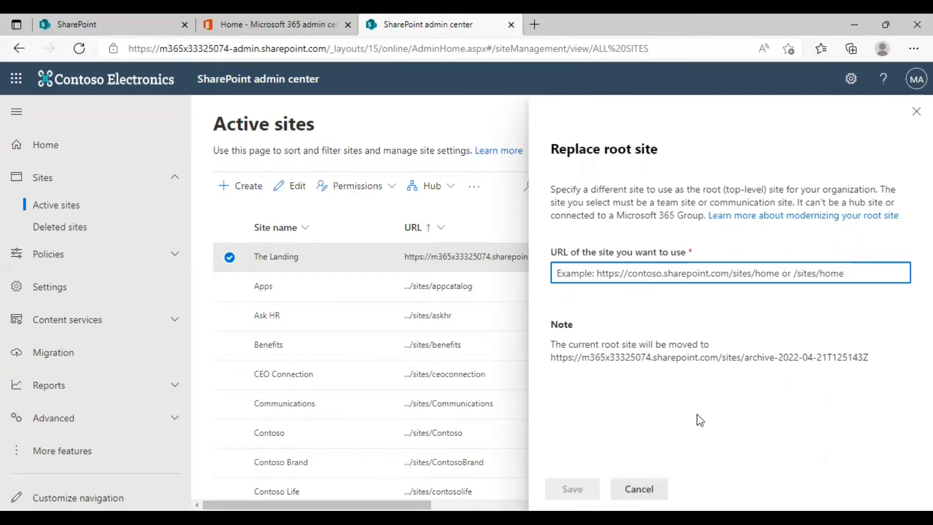
{"action": "mouse_move", "coordinate": [649, 410]}
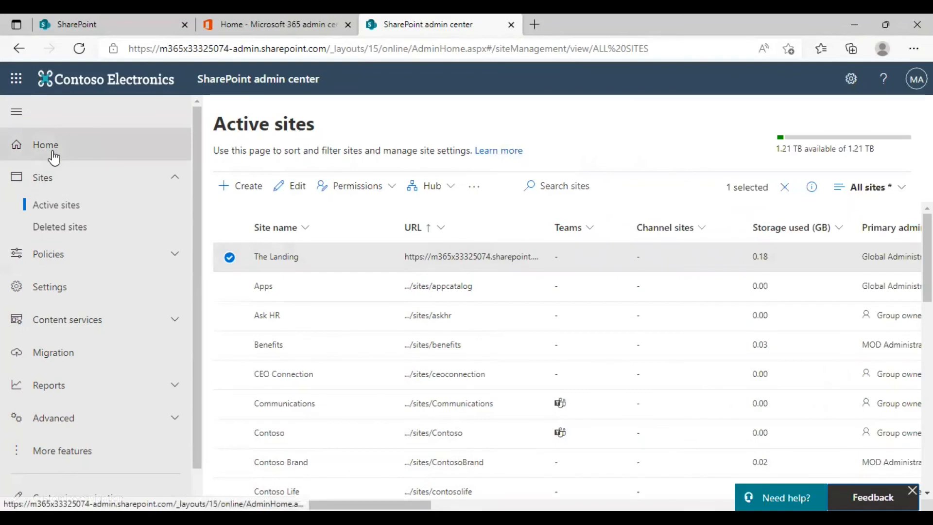
{"action": "left_click", "coordinate": [277, 24]}
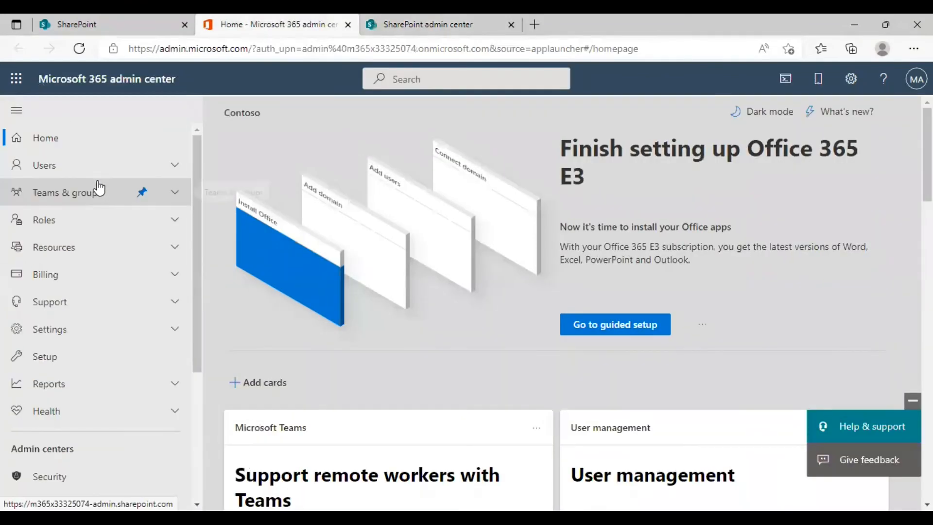